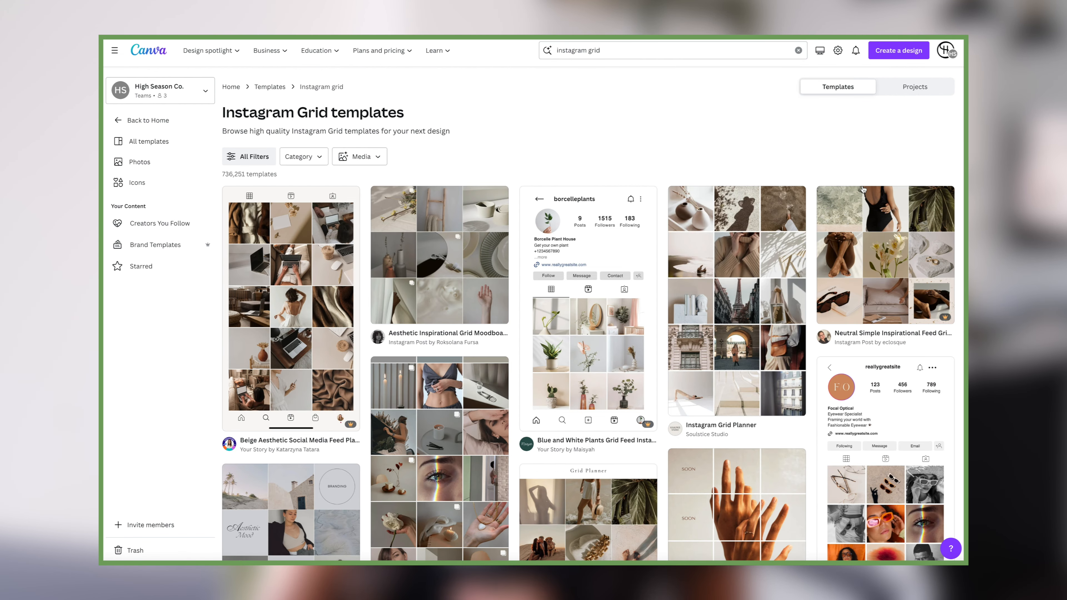
Preview the 'Instagram Grid in Black and White Tan Simple and Minimal Style' template
scroll("down", 3)
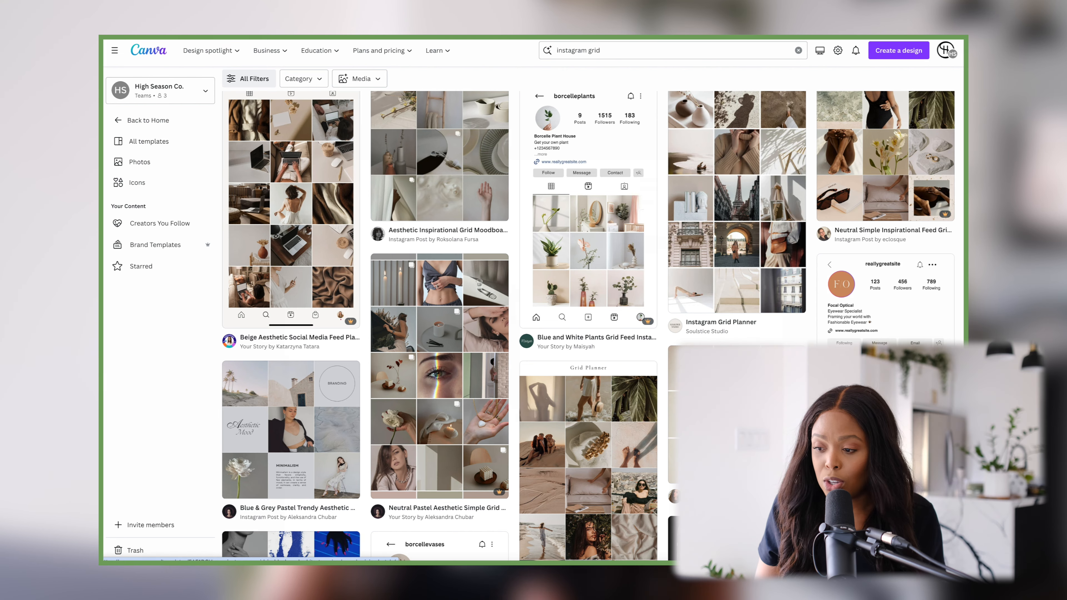
left_click(883, 291)
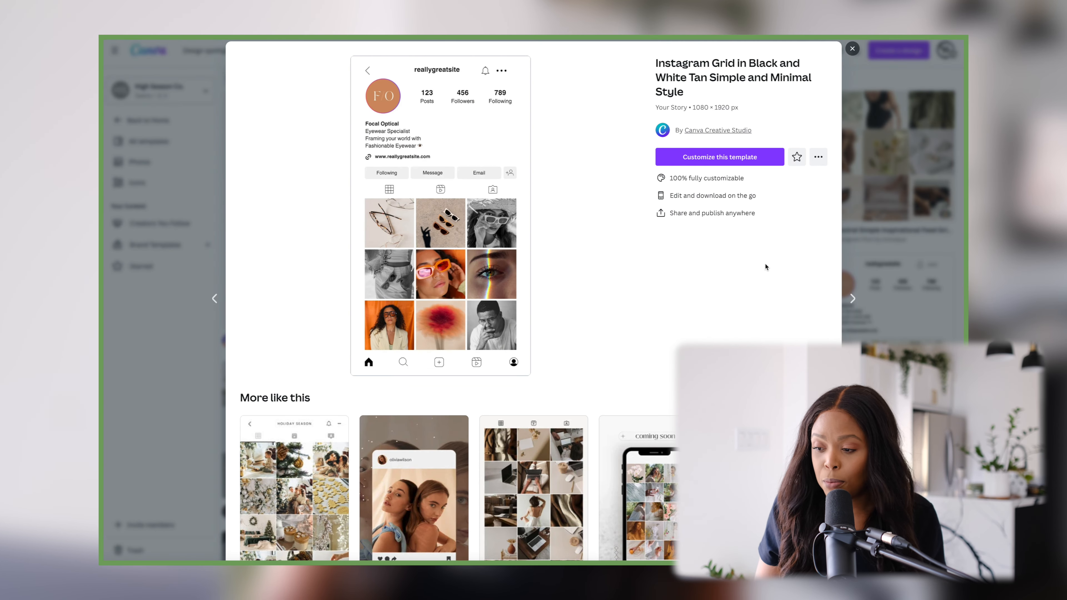
Customize the template and change the follower count to 80K
left_click(852, 49)
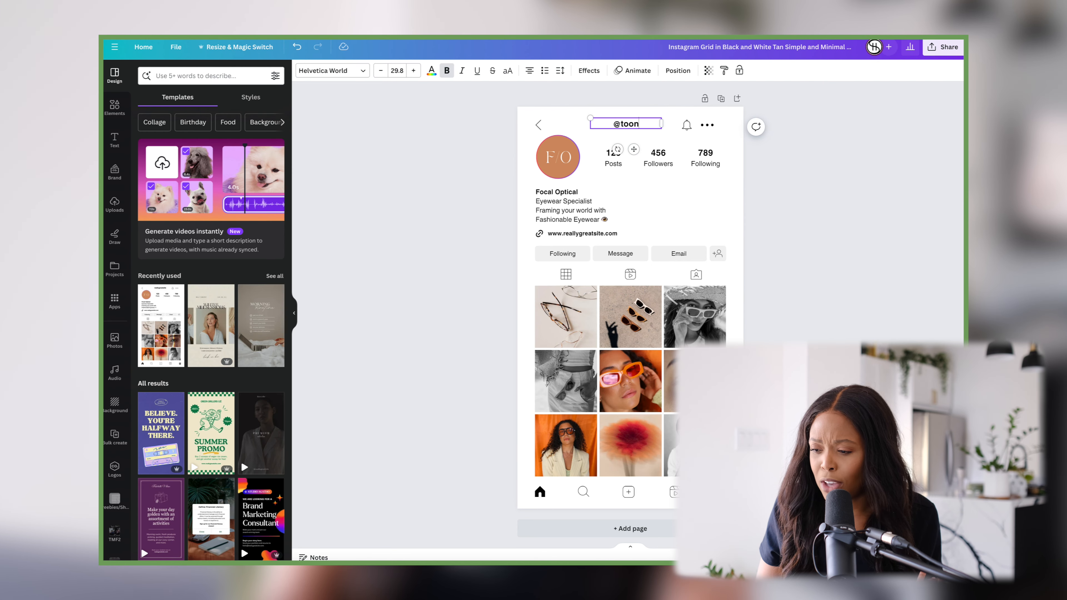
left_click(657, 152)
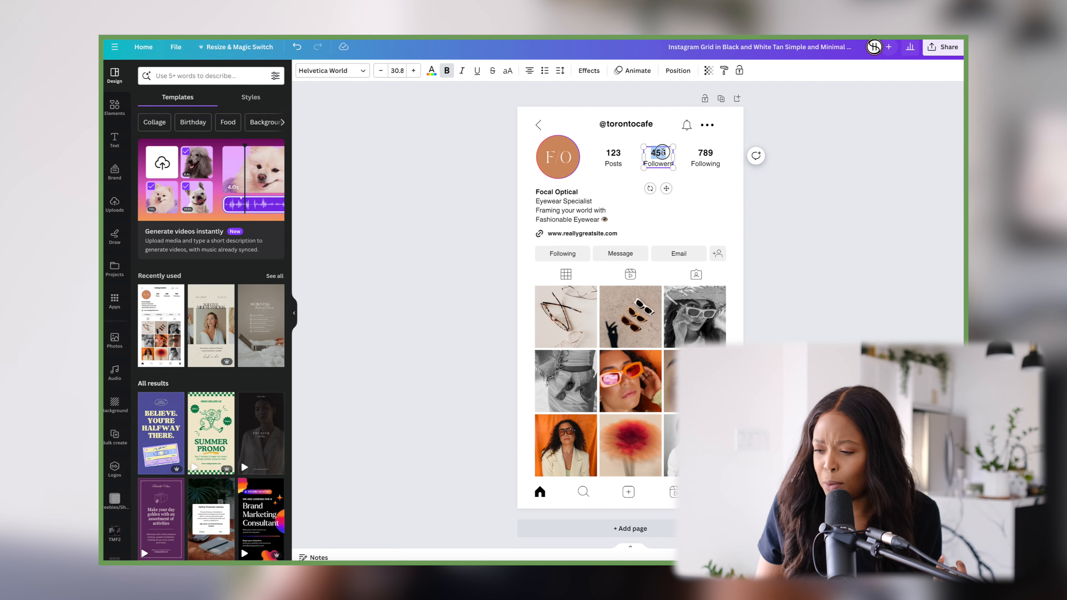
type("80K")
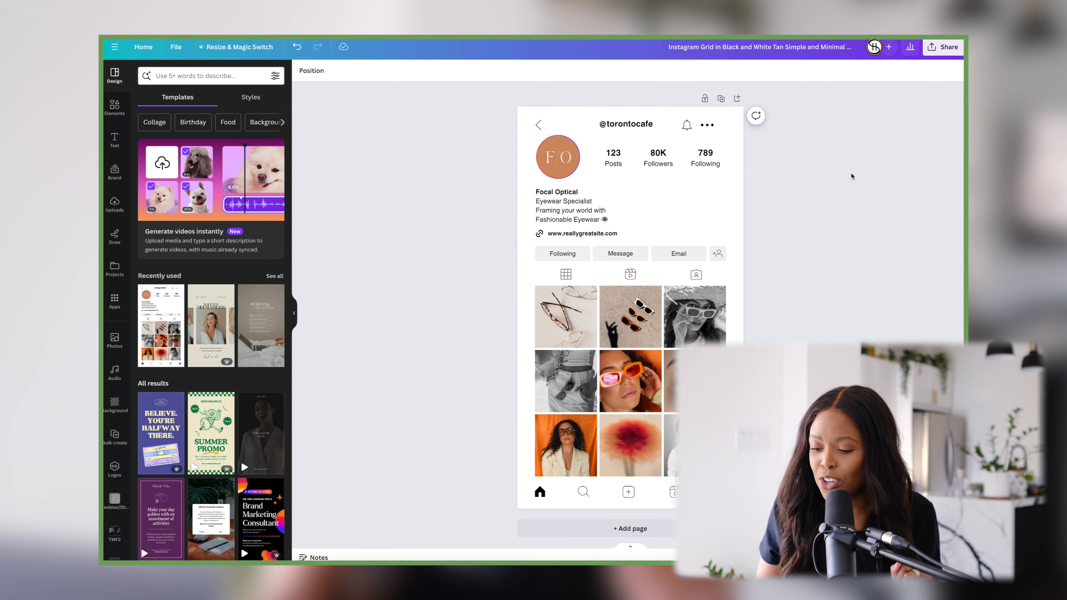
Upload the chosen photos from Downloads into the Tutorials folder
left_click(181, 97)
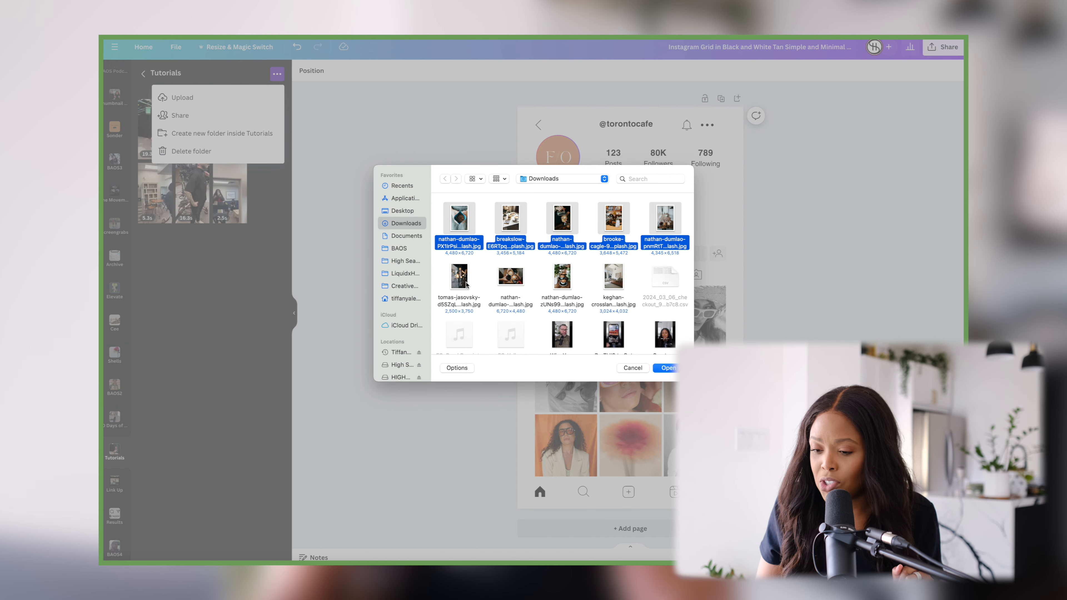
left_click(667, 367)
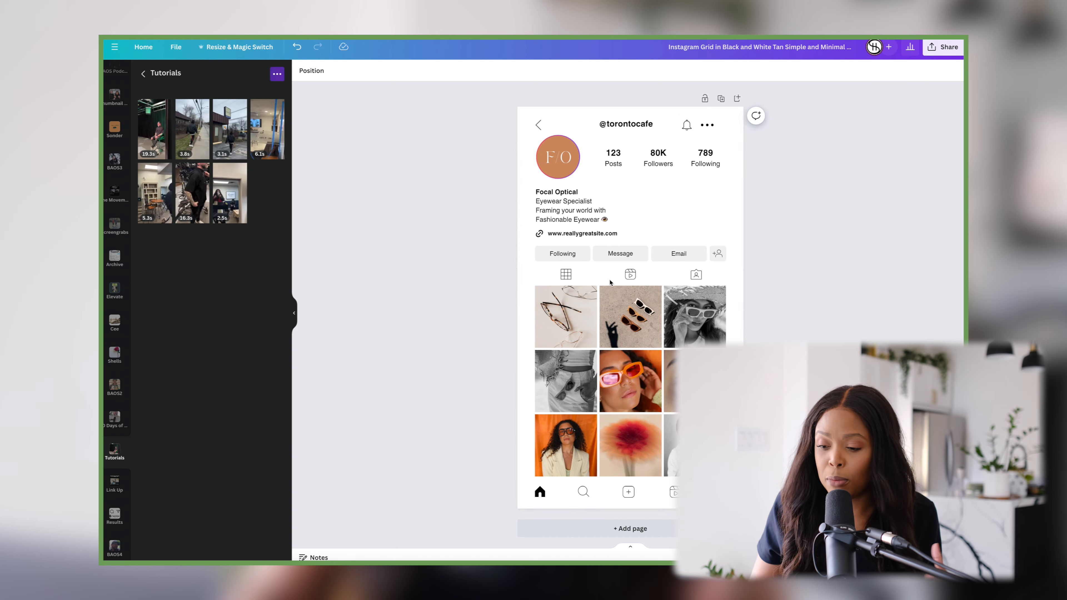